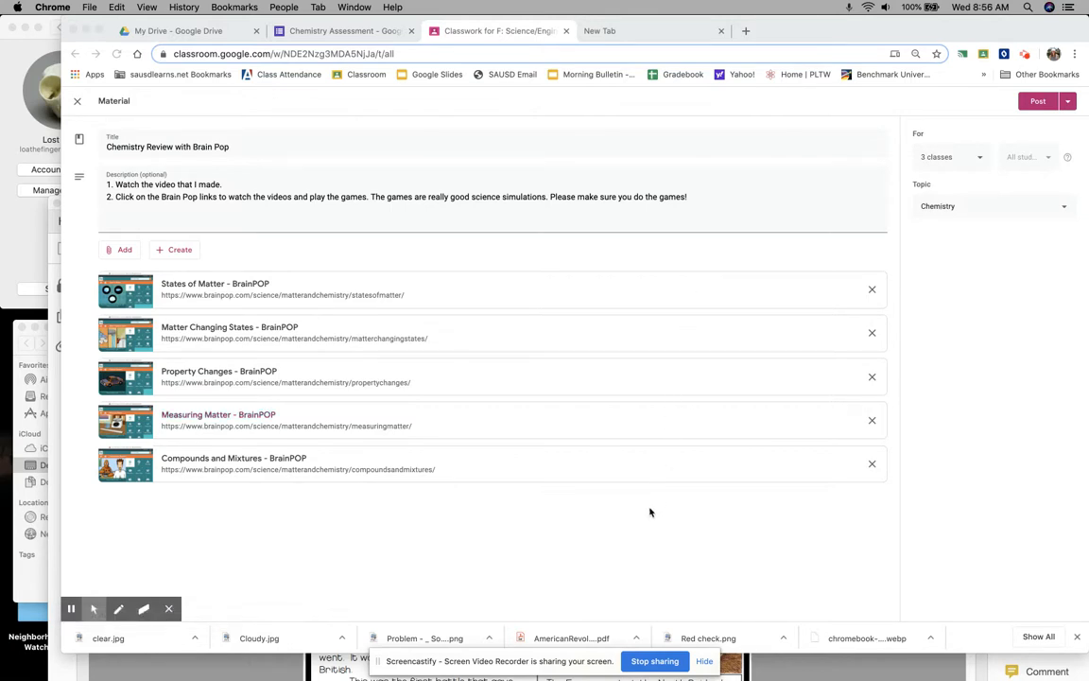
pyautogui.moveTo(558, 385)
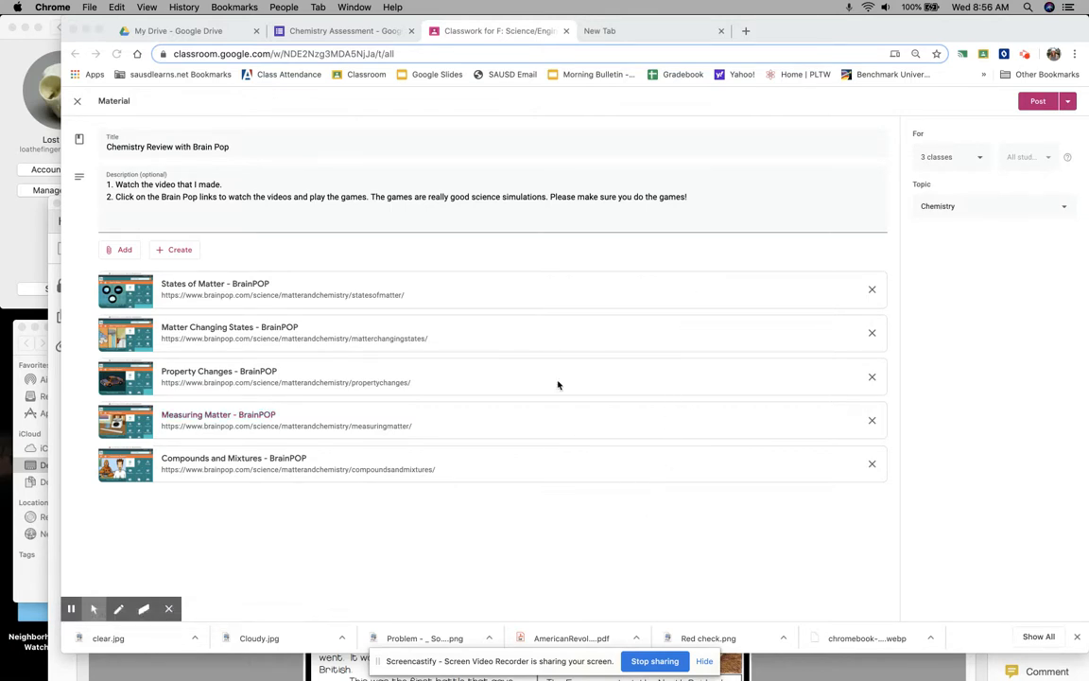
pyautogui.moveTo(267, 295)
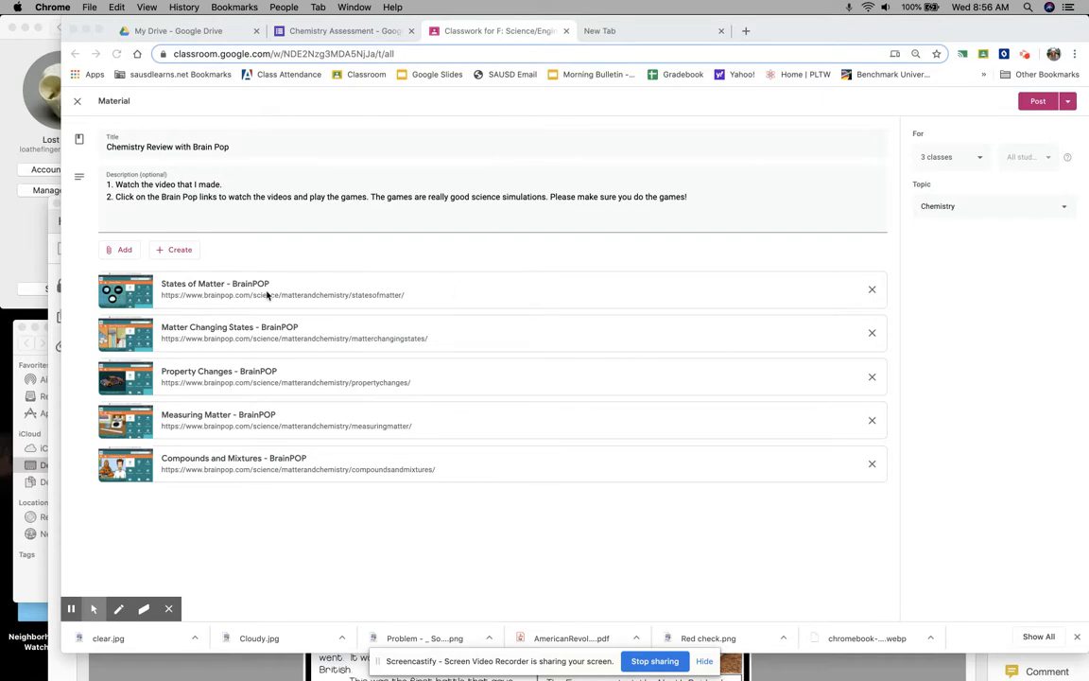
# Open BrainPOP's States of Matter page and bring up its Games panel
pyautogui.click(215, 283)
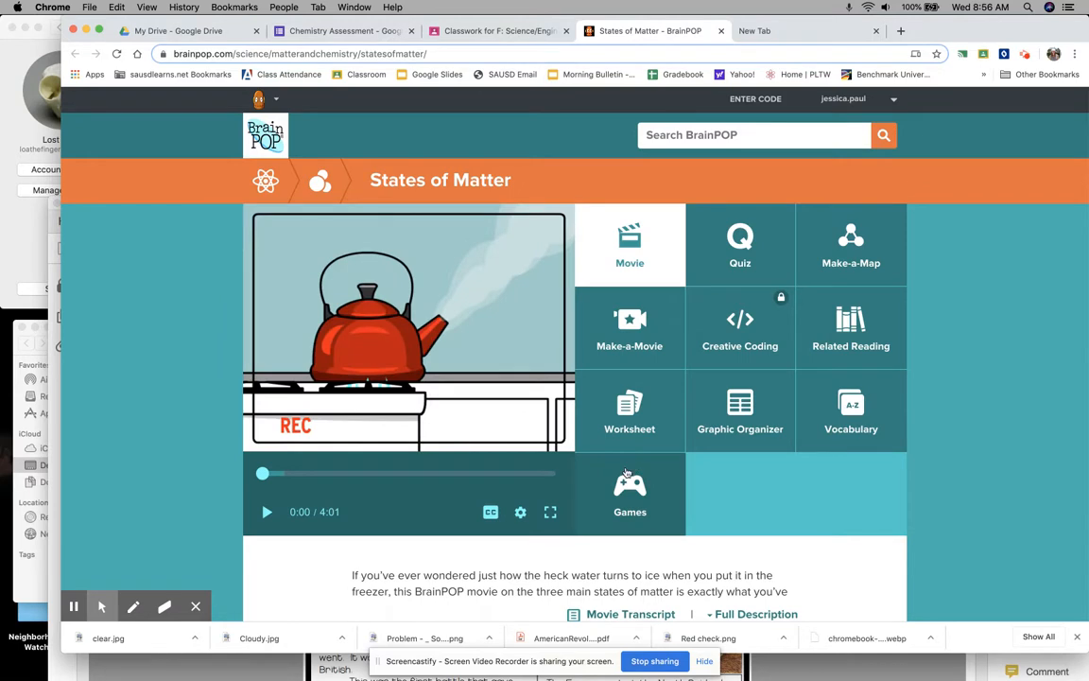
pyautogui.moveTo(629, 482)
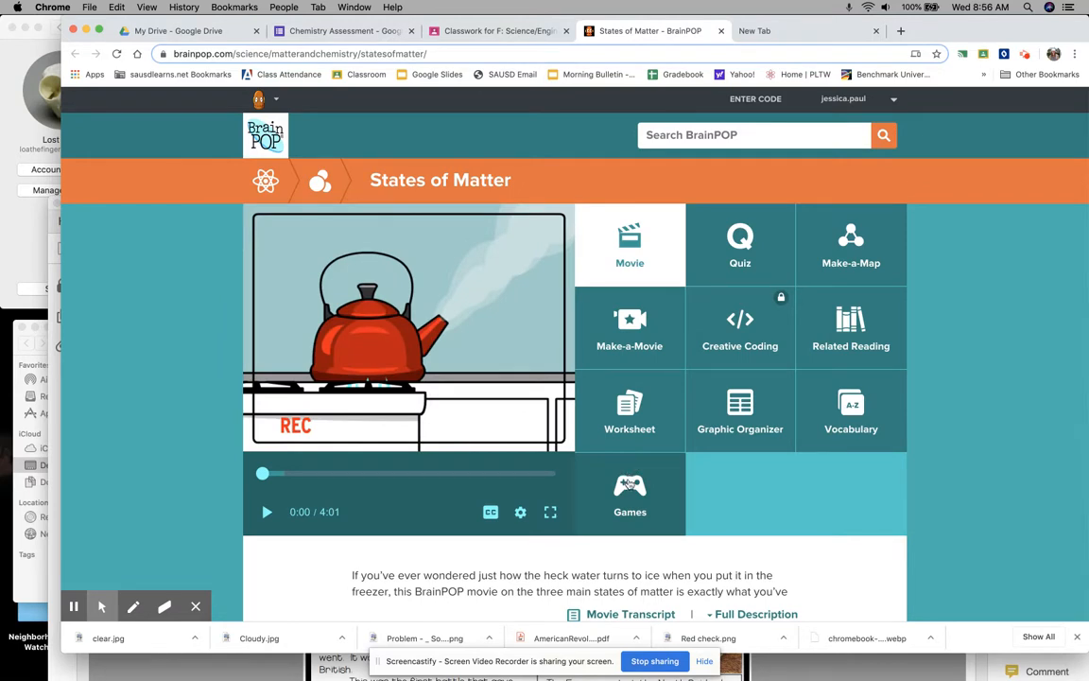
pyautogui.click(630, 493)
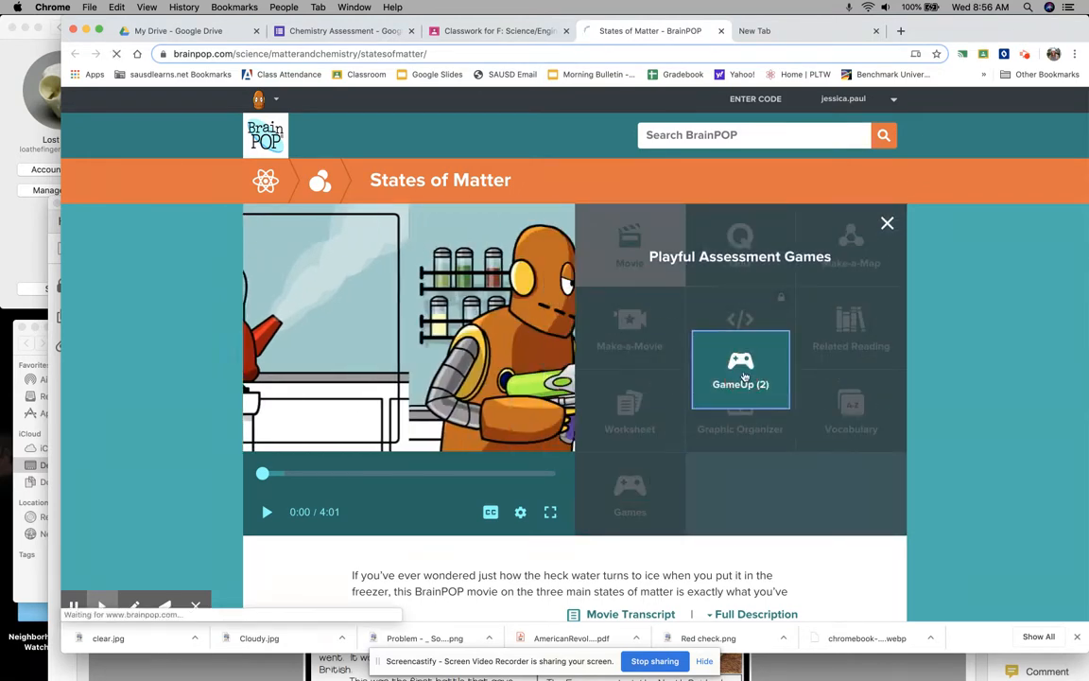
# Browse GameUp's Atom Touch and Matter Sorter games, then return to the Classroom post
pyautogui.click(741, 369)
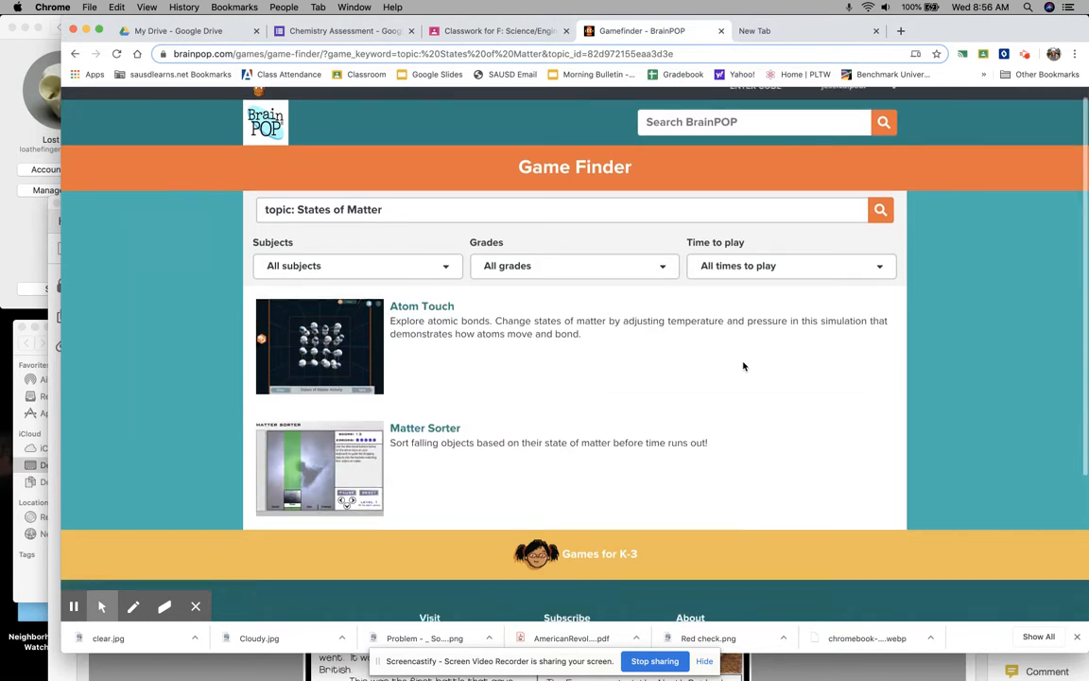
pyautogui.scroll(-3)
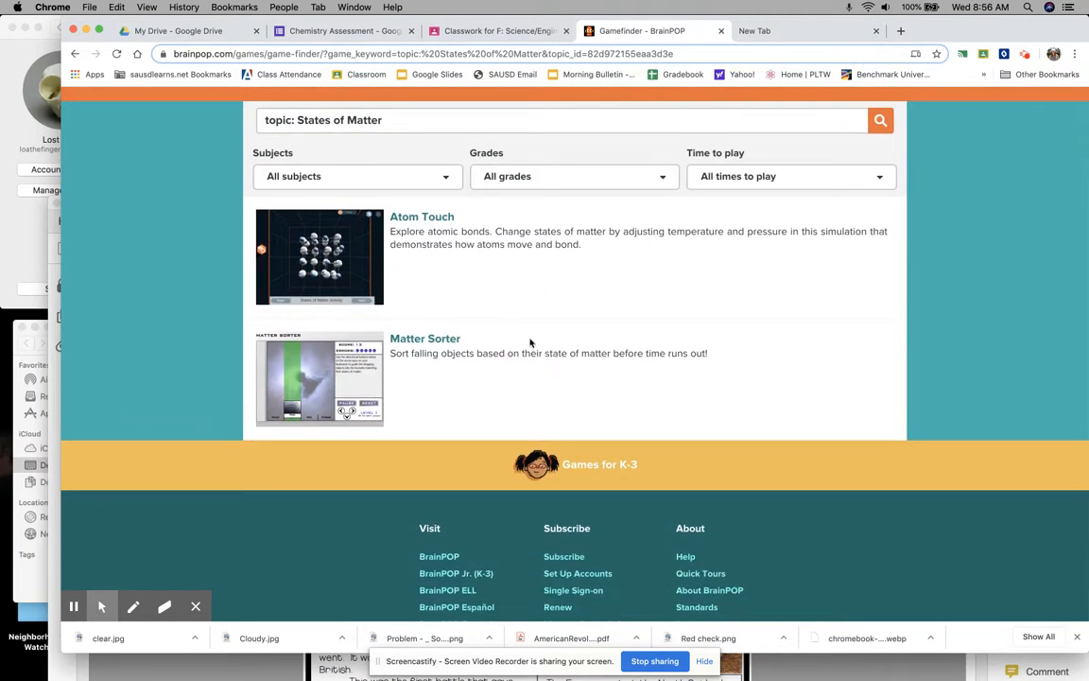
pyautogui.moveTo(424, 338)
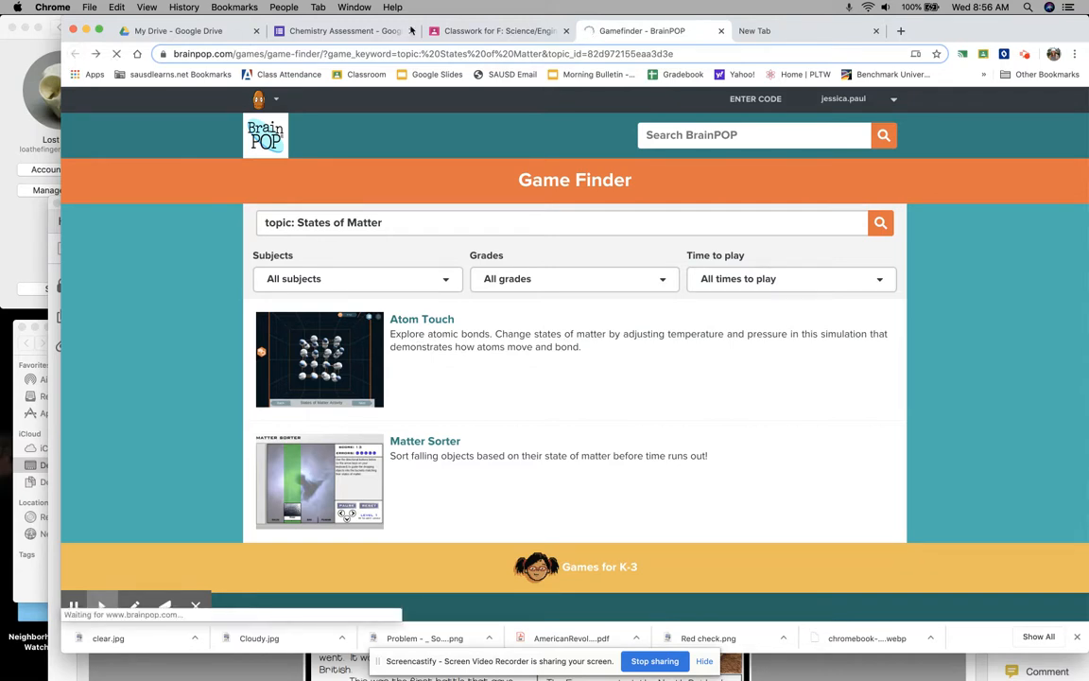
pyautogui.click(497, 30)
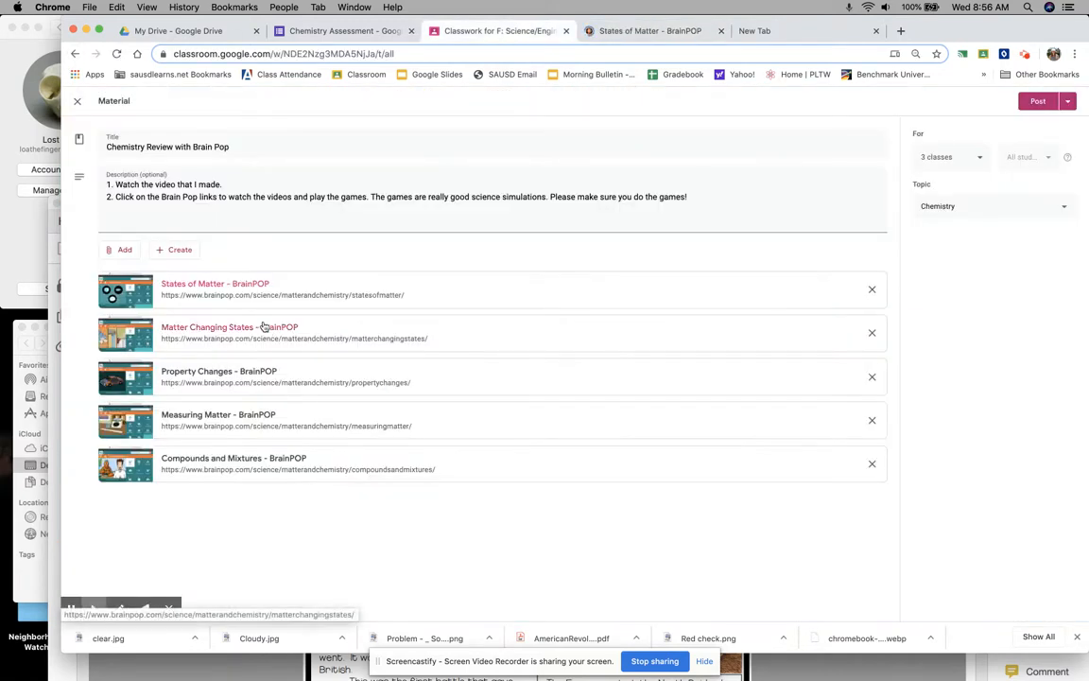
pyautogui.moveTo(297, 458)
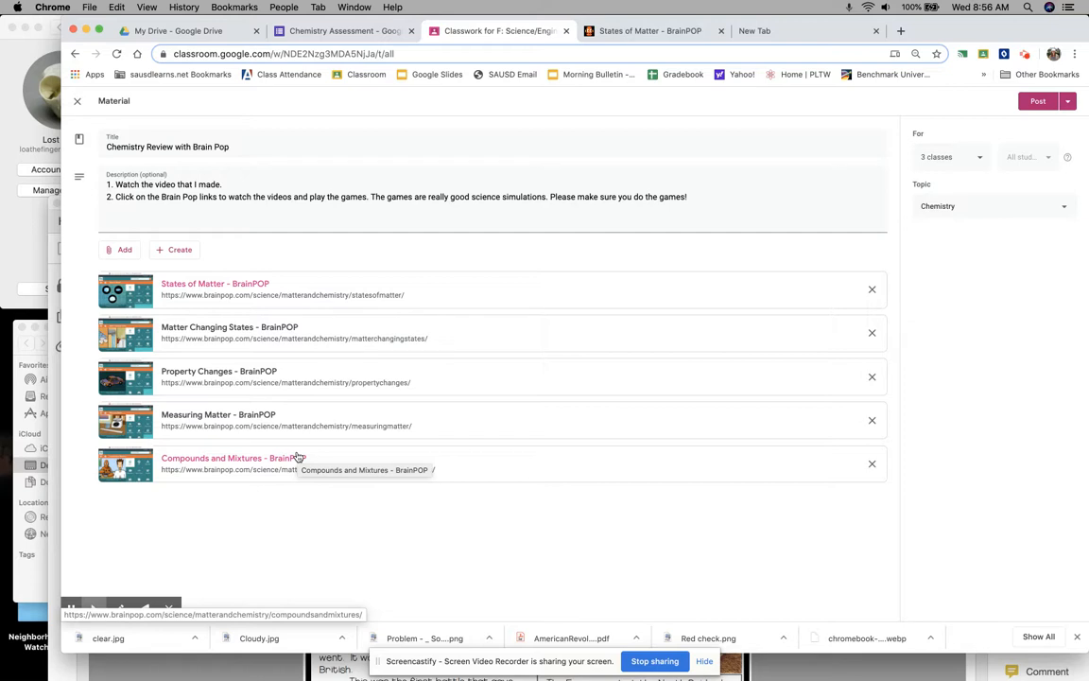
pyautogui.moveTo(220, 278)
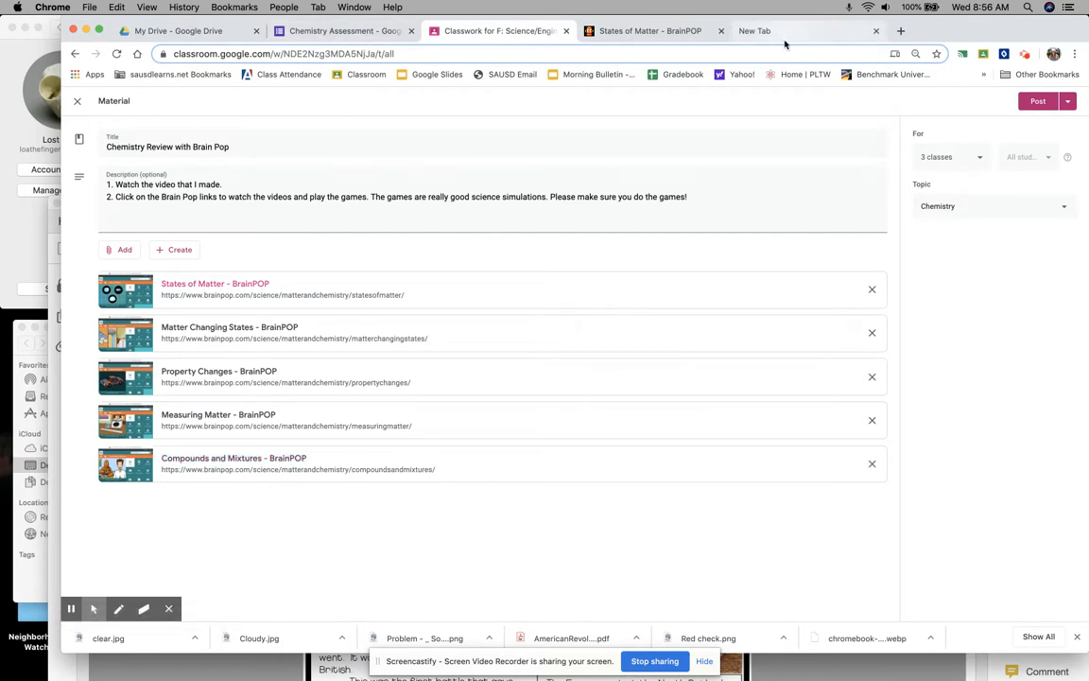
# Go to quizlet.com and open the 14-term Chemistry set from Recent
pyautogui.write('quizlet.com/latest')
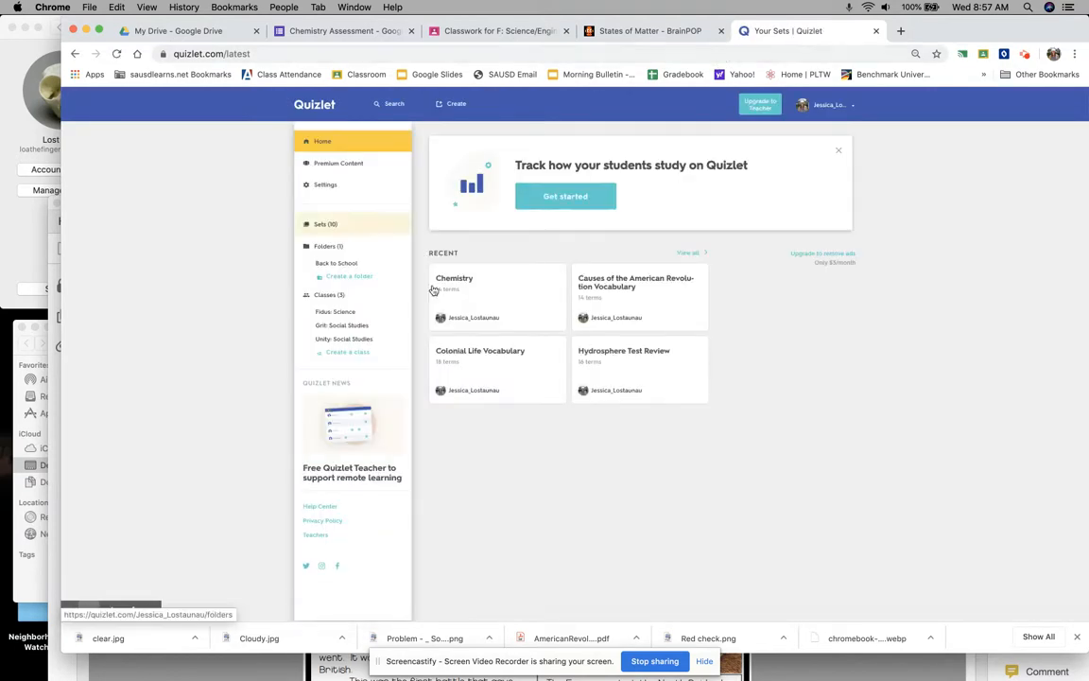
pyautogui.click(454, 278)
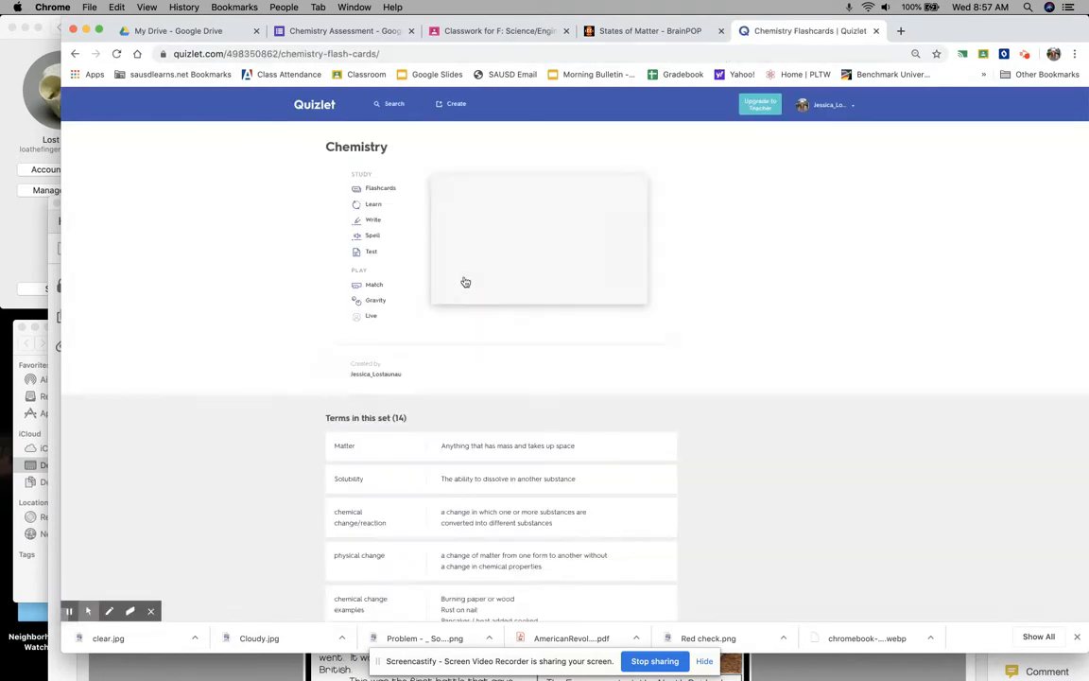
pyautogui.click(380, 187)
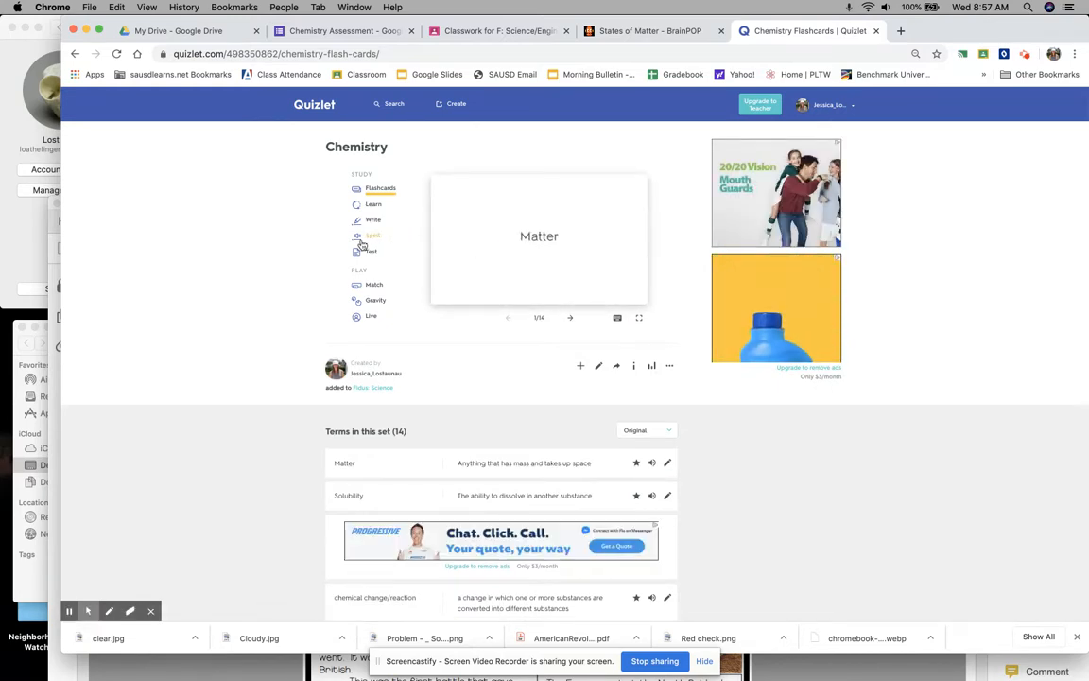
# Preview the Chemistry practice test questions, then go back and open the Match game
pyautogui.click(371, 236)
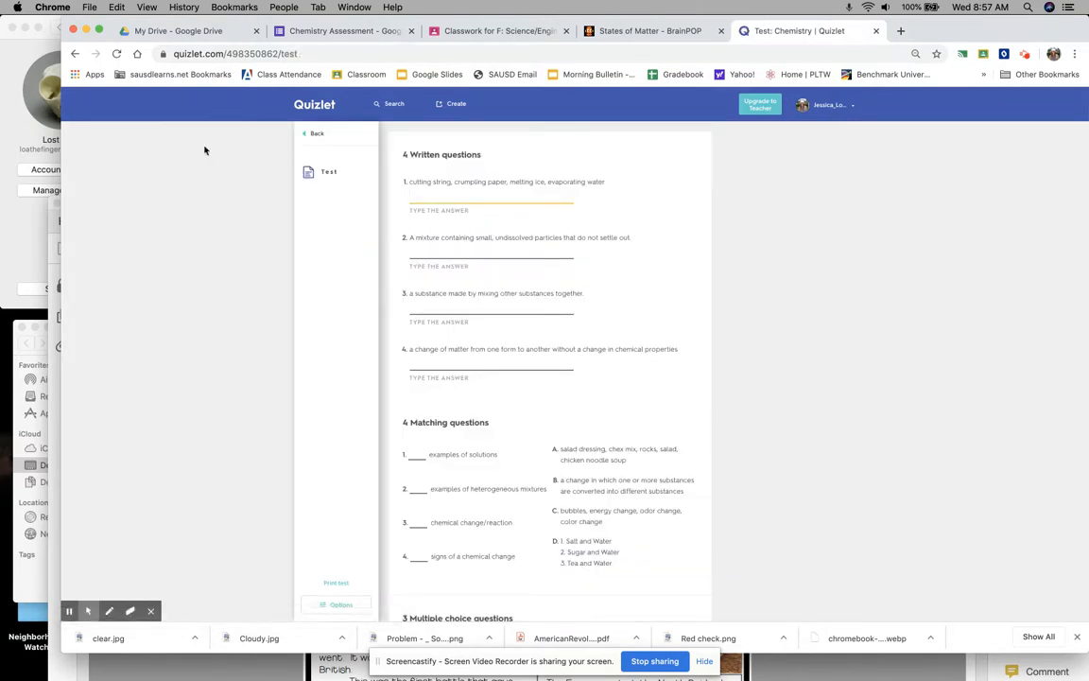
pyautogui.scroll(-3)
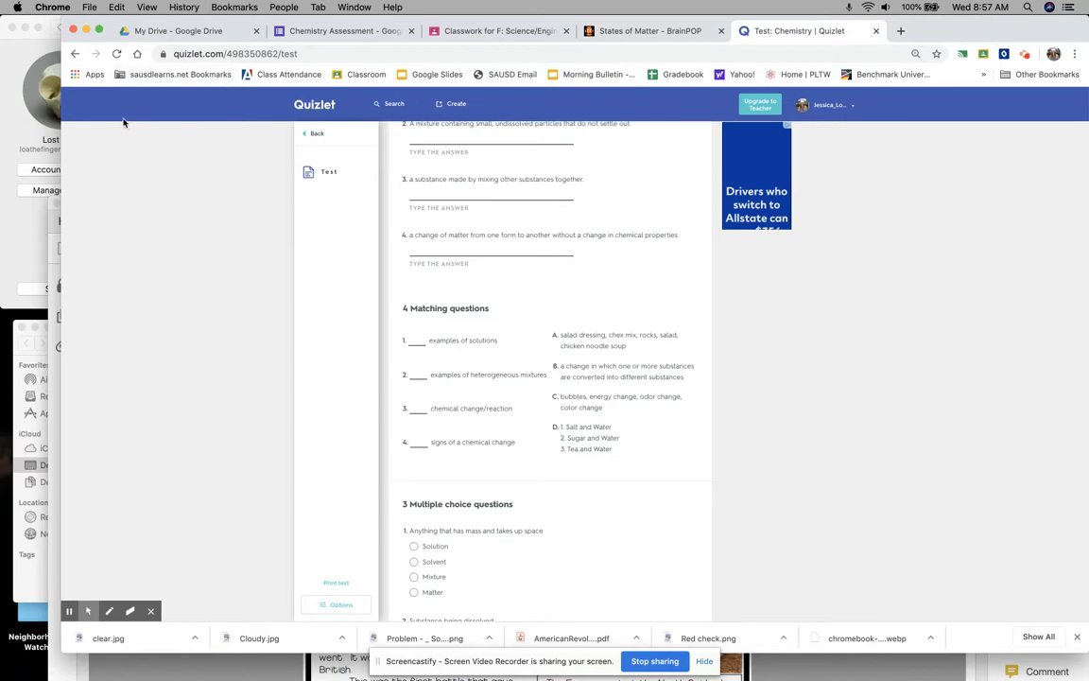
pyautogui.click(317, 133)
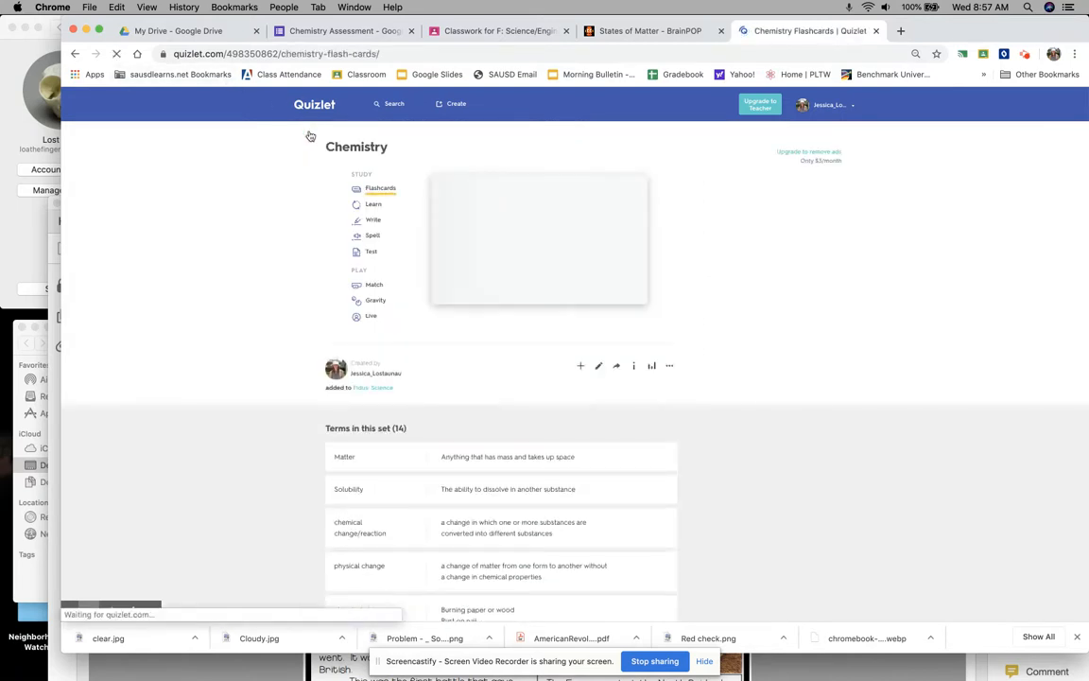
pyautogui.click(380, 187)
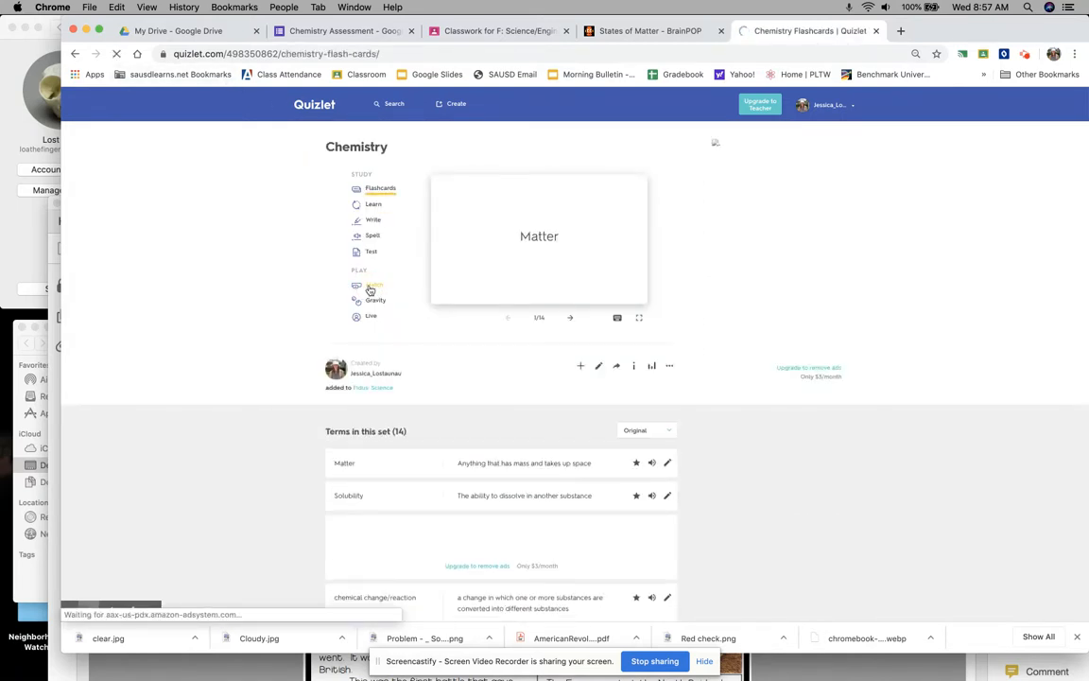
pyautogui.click(370, 286)
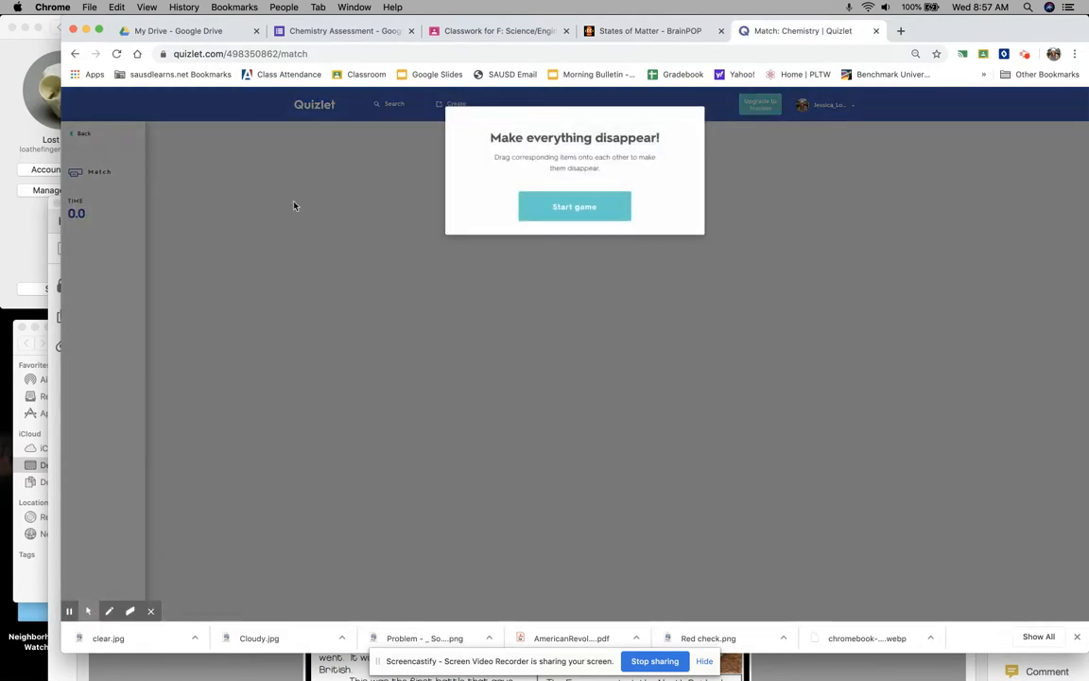